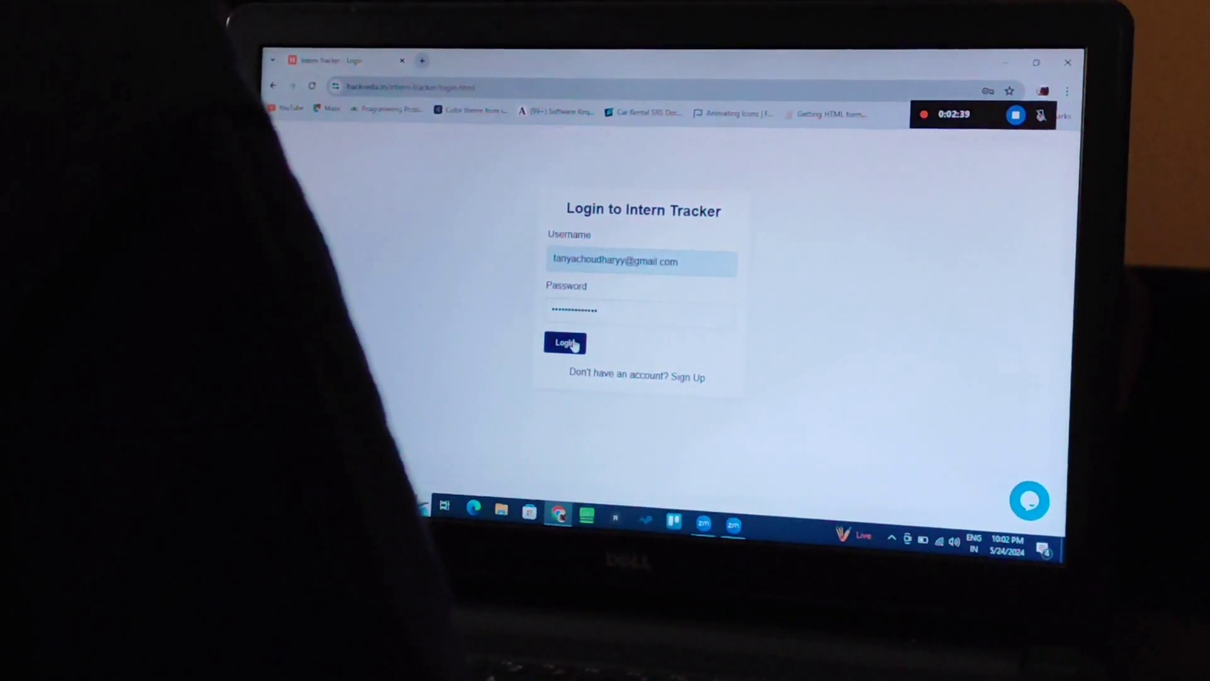
Submit the entered username and password to sign in to Intern Tracker
left_click(565, 343)
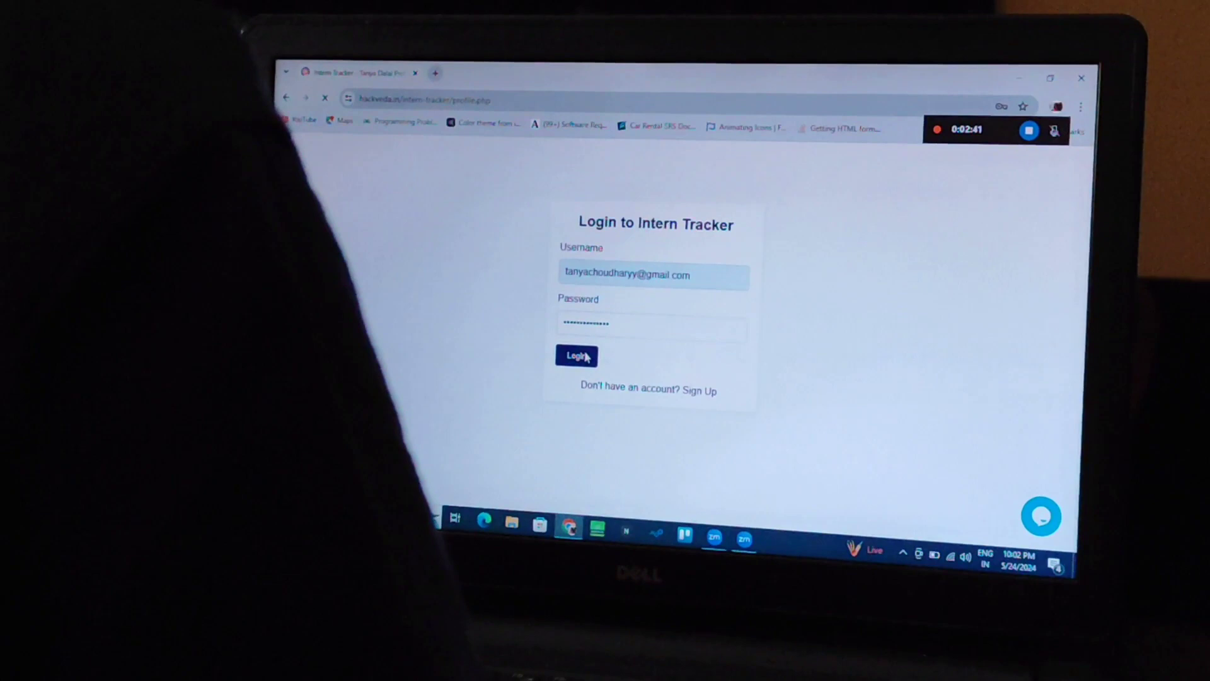